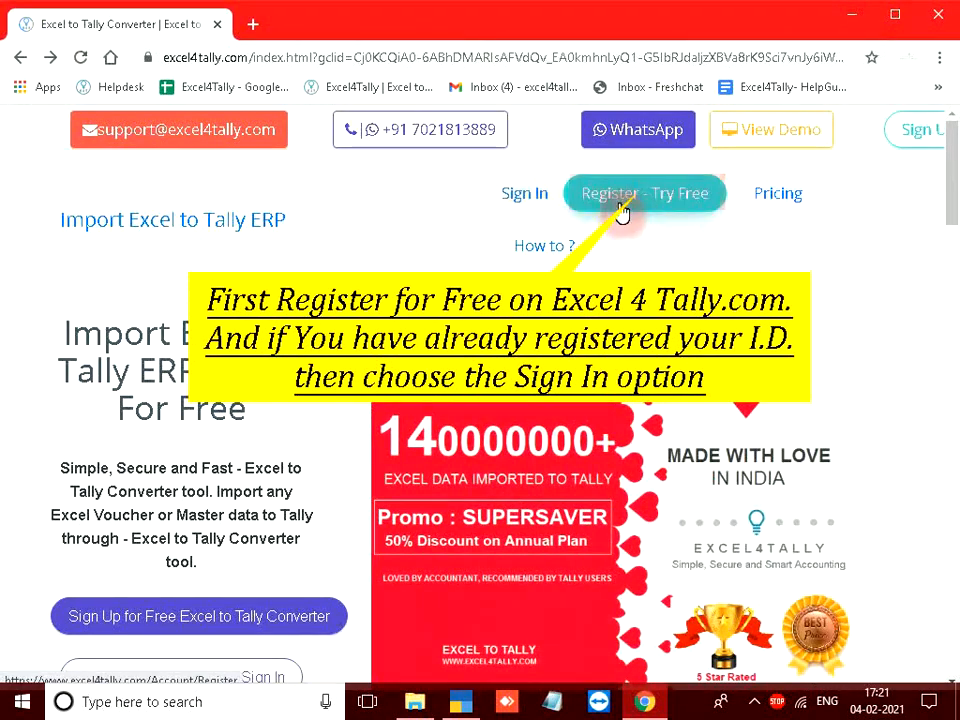
Sign in to the Excel4Tally account to reach the Home - Process Records dashboard
left_click(644, 193)
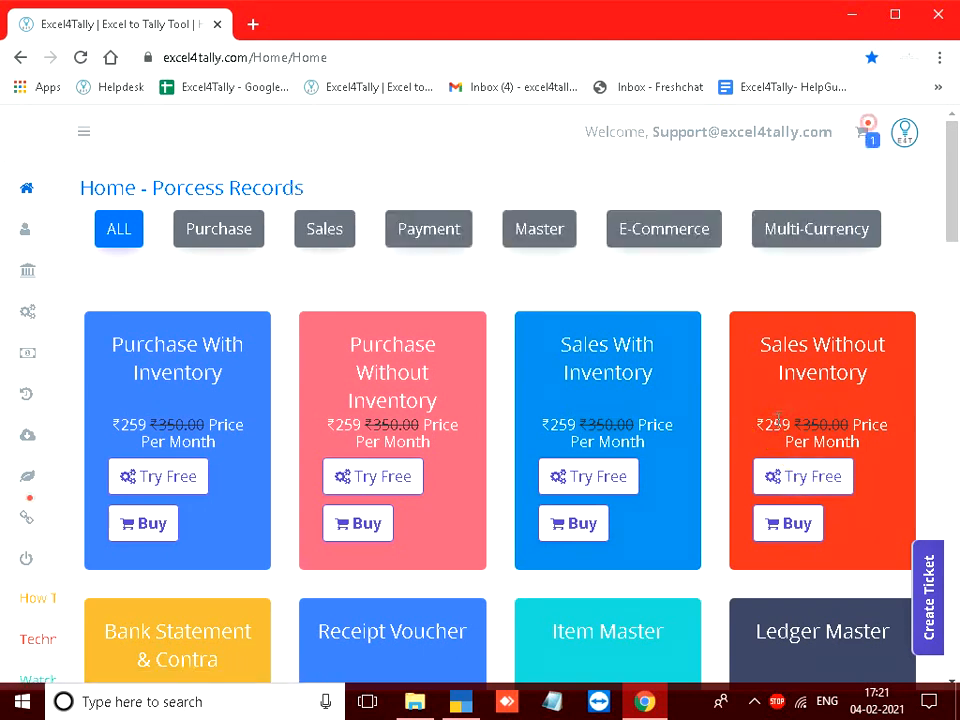
Start a free Sales Without Inventory conversion and select it as the template
left_click(802, 476)
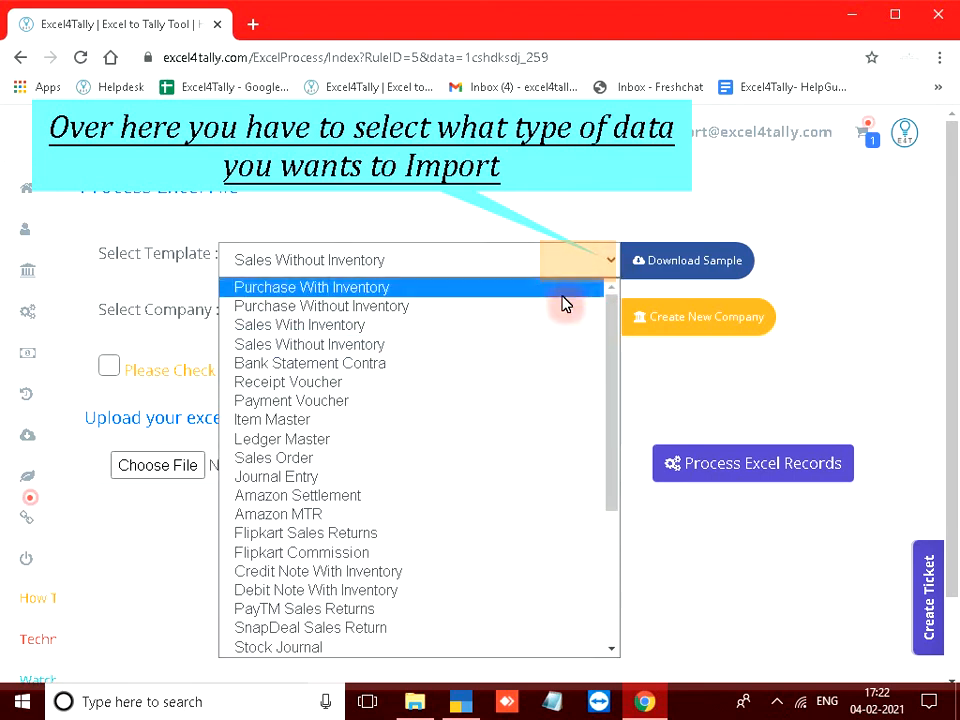
mouse_move(345, 345)
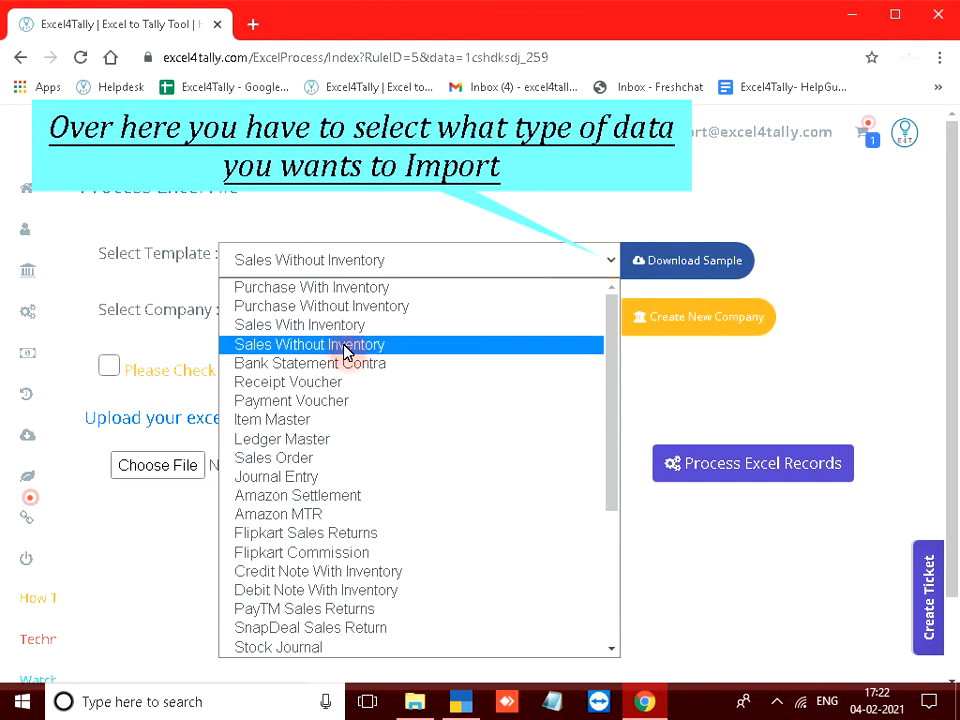
left_click(308, 344)
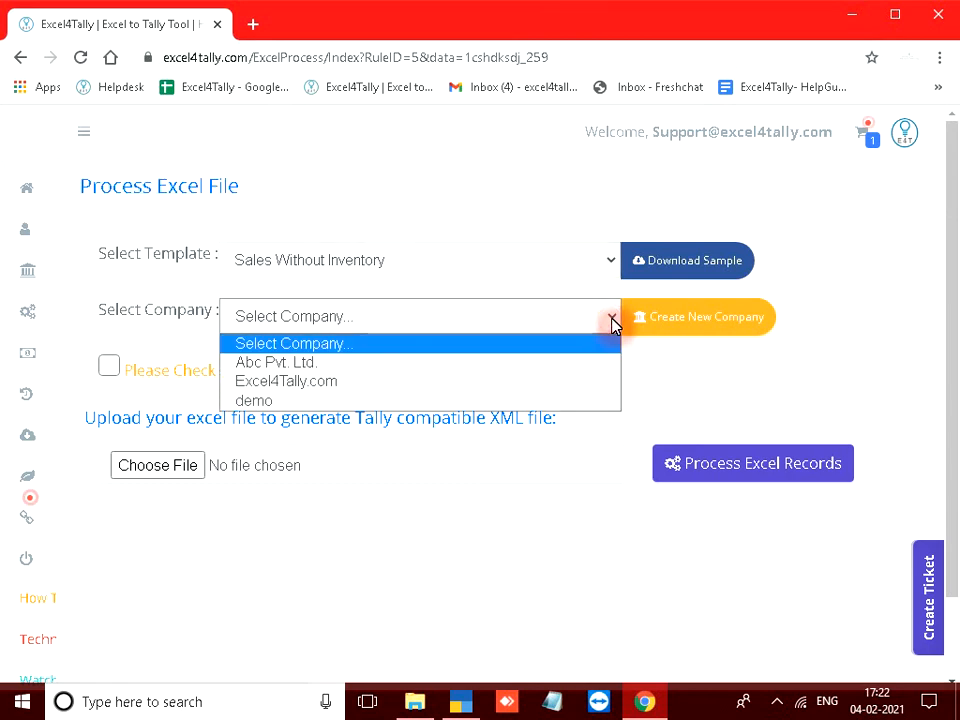
Choose Excel4Tally.com as the company and enable Auto Generate Master
left_click(286, 381)
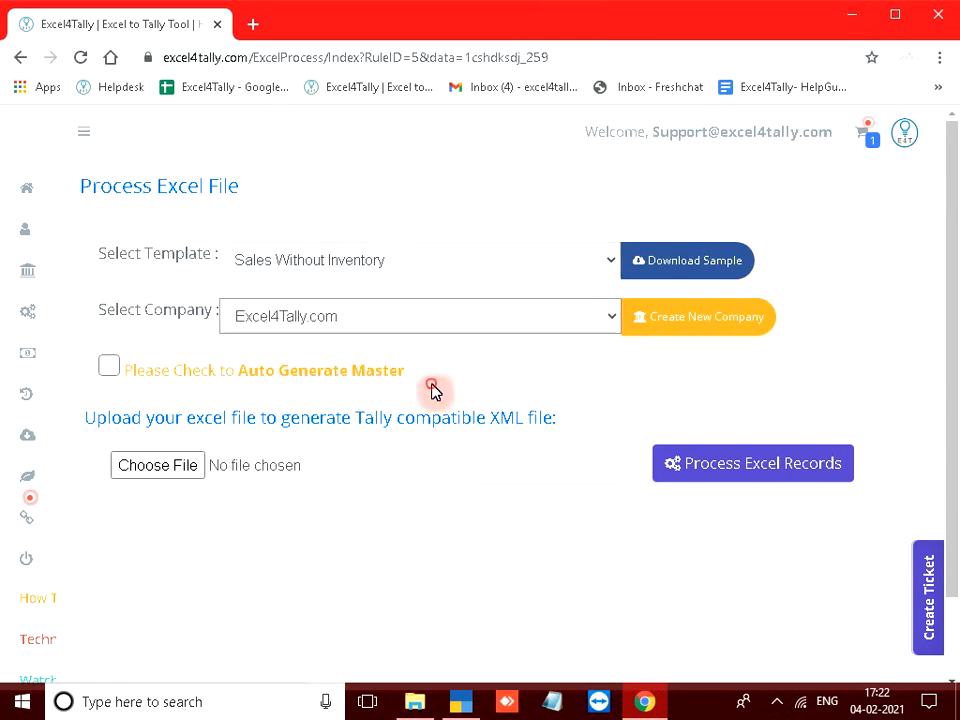
left_click(108, 365)
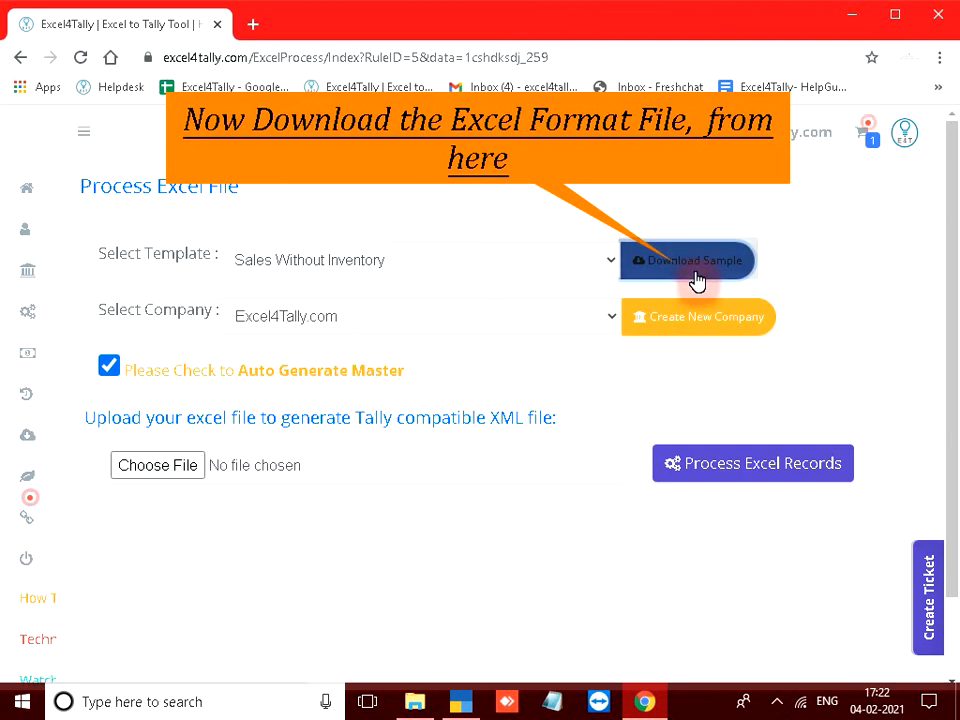
Download the Sales Without Inventory sample .xlsx and open it in Excel
left_click(687, 260)
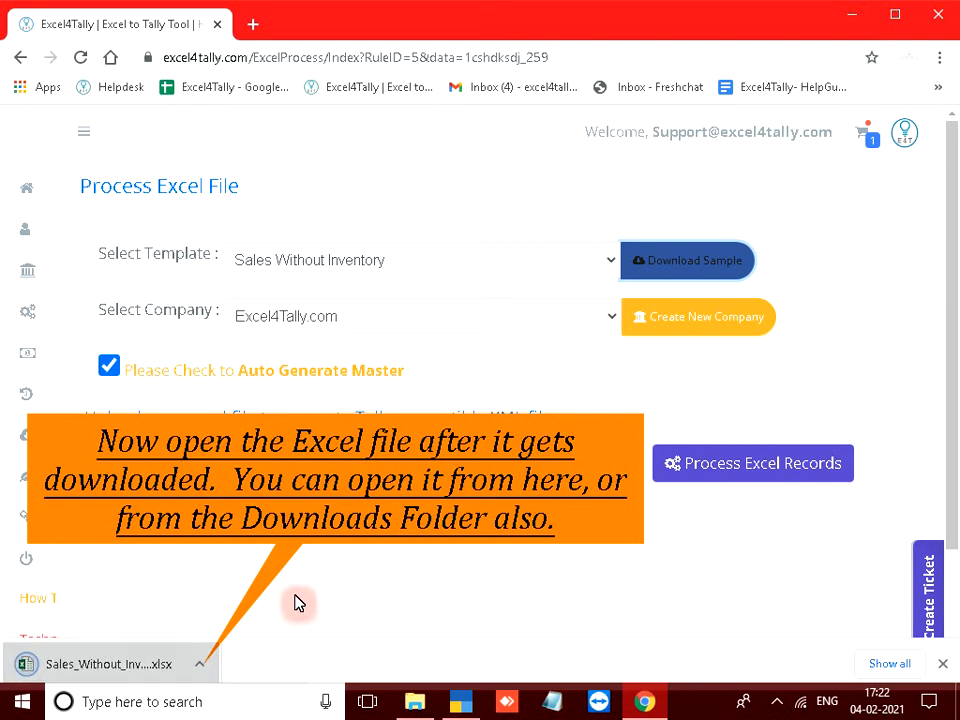
mouse_move(80, 675)
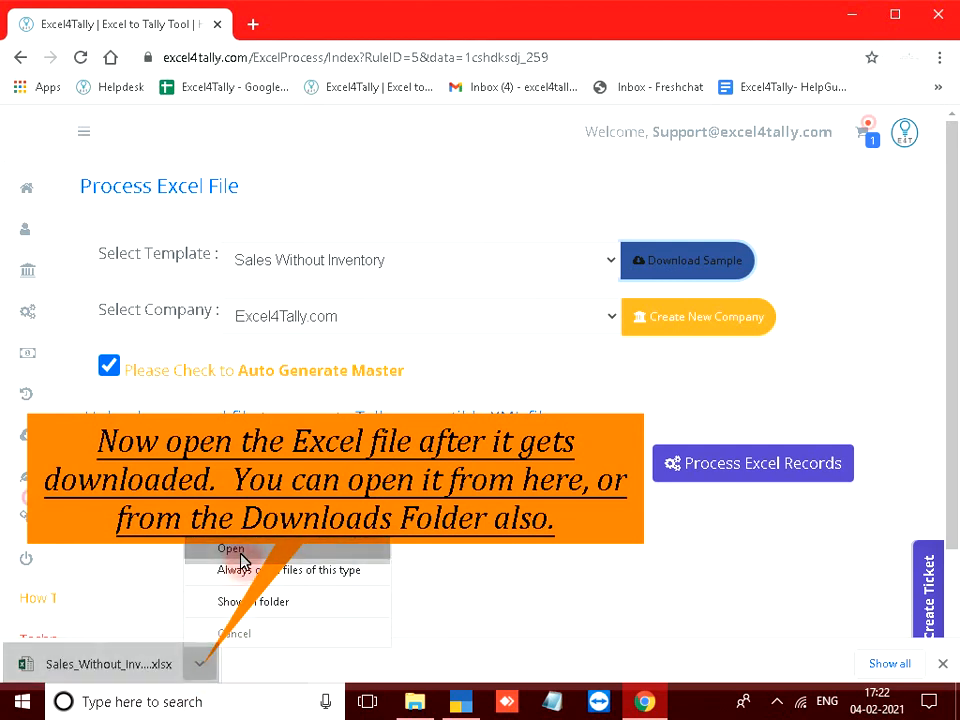
left_click(231, 548)
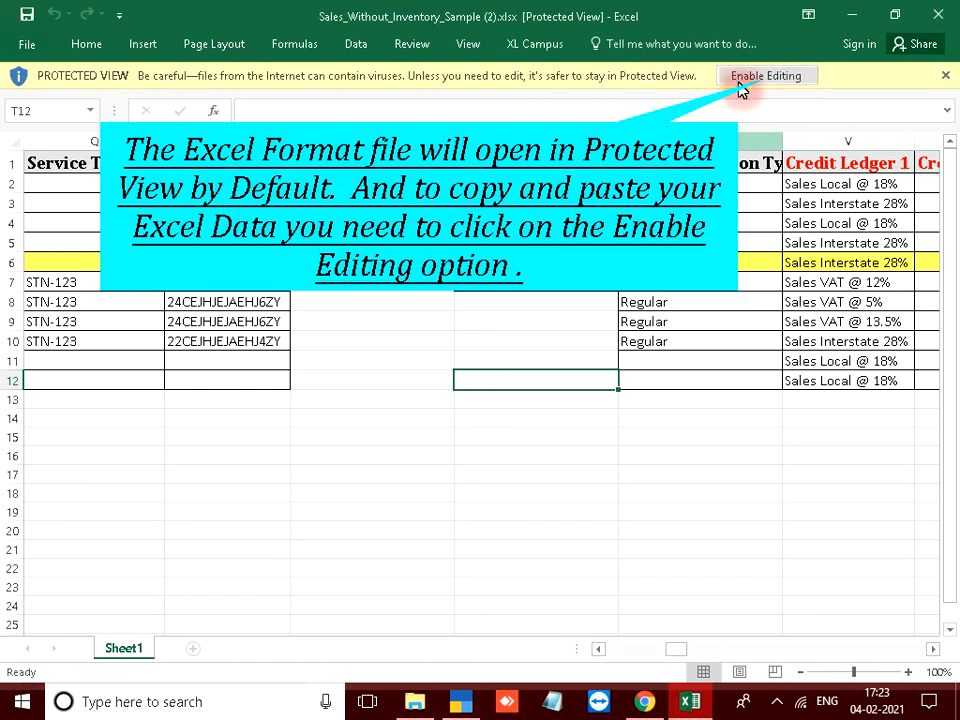
mouse_move(767, 75)
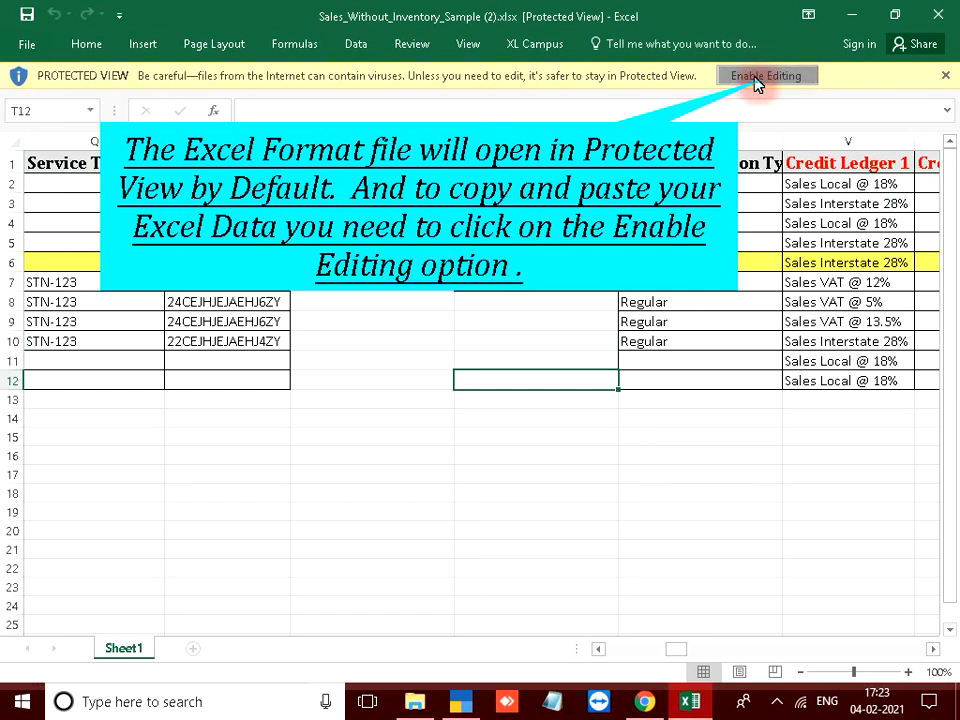
Enable editing on the Sales Without Inventory sample workbook
left_click(767, 75)
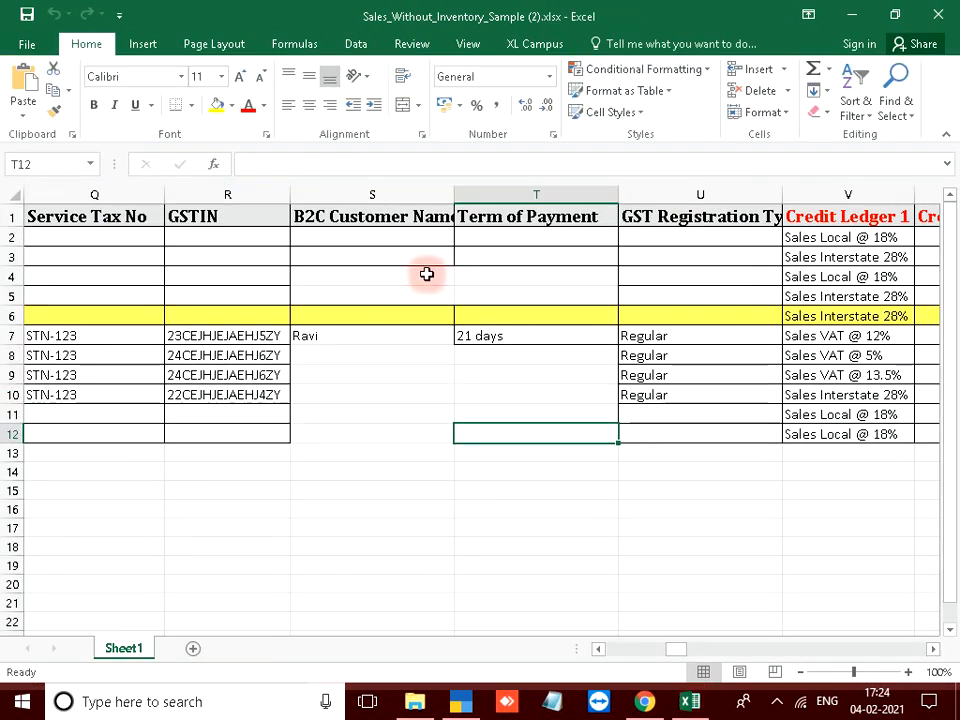
left_click(94, 276)
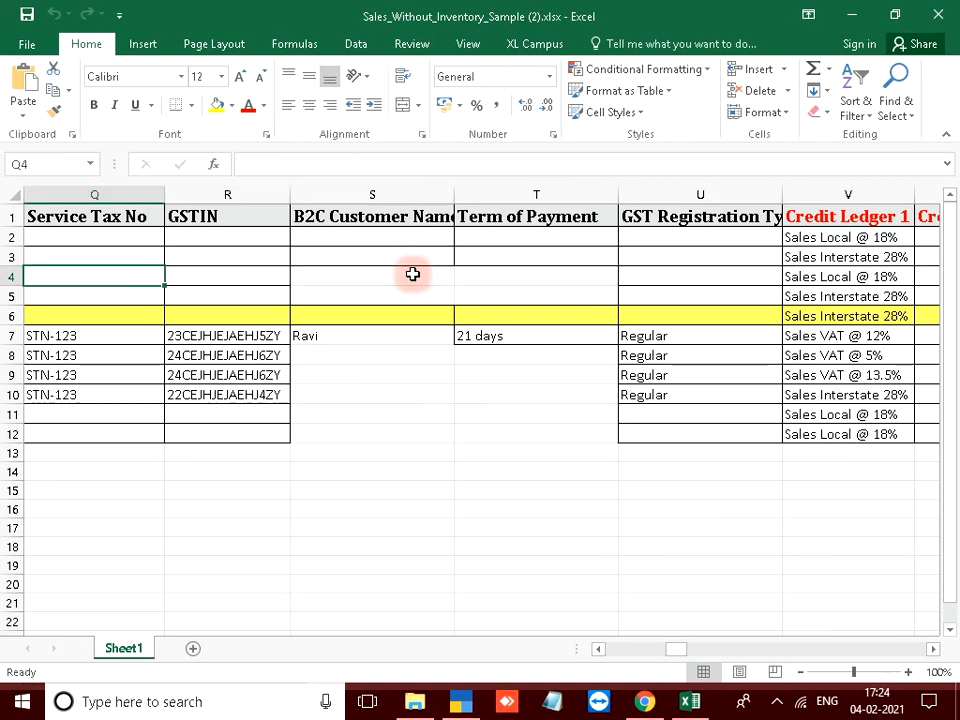
scroll("left", 3)
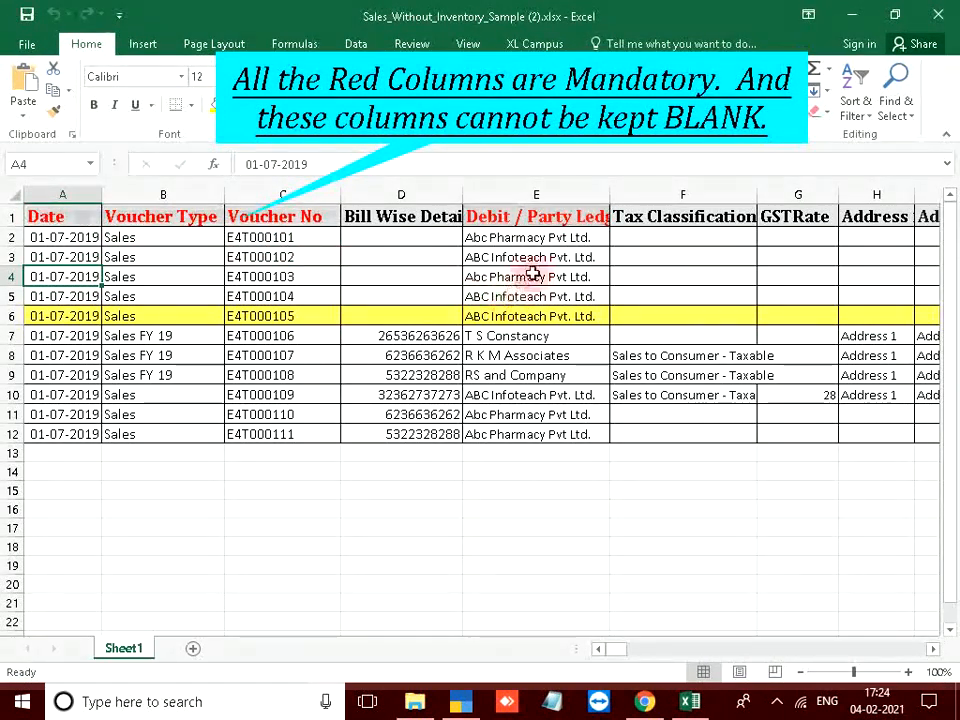
mouse_move(568, 225)
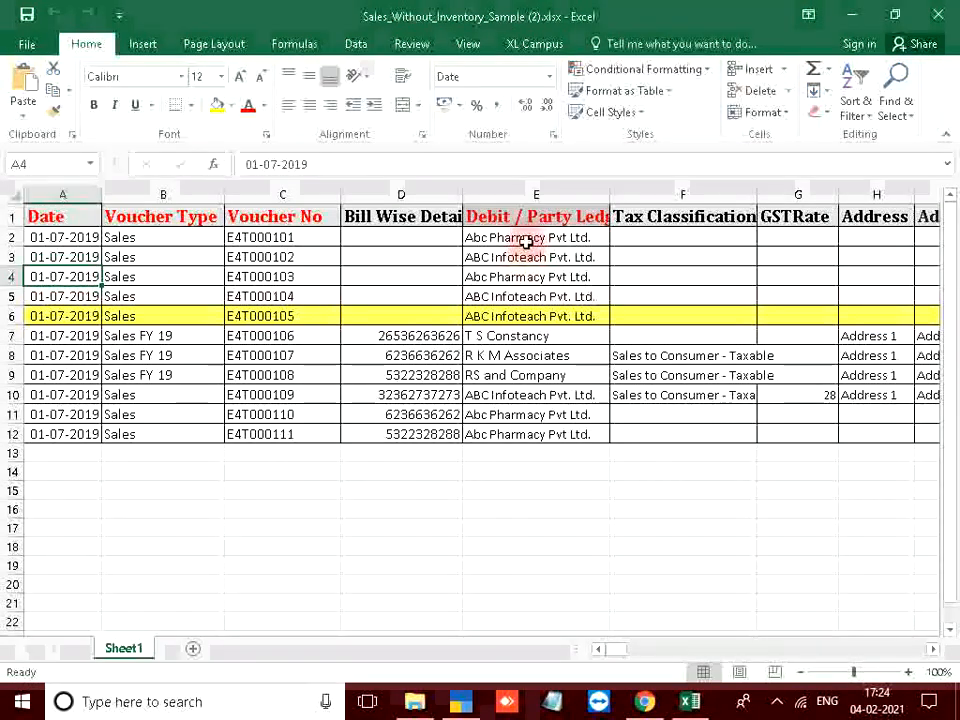
left_click(683, 216)
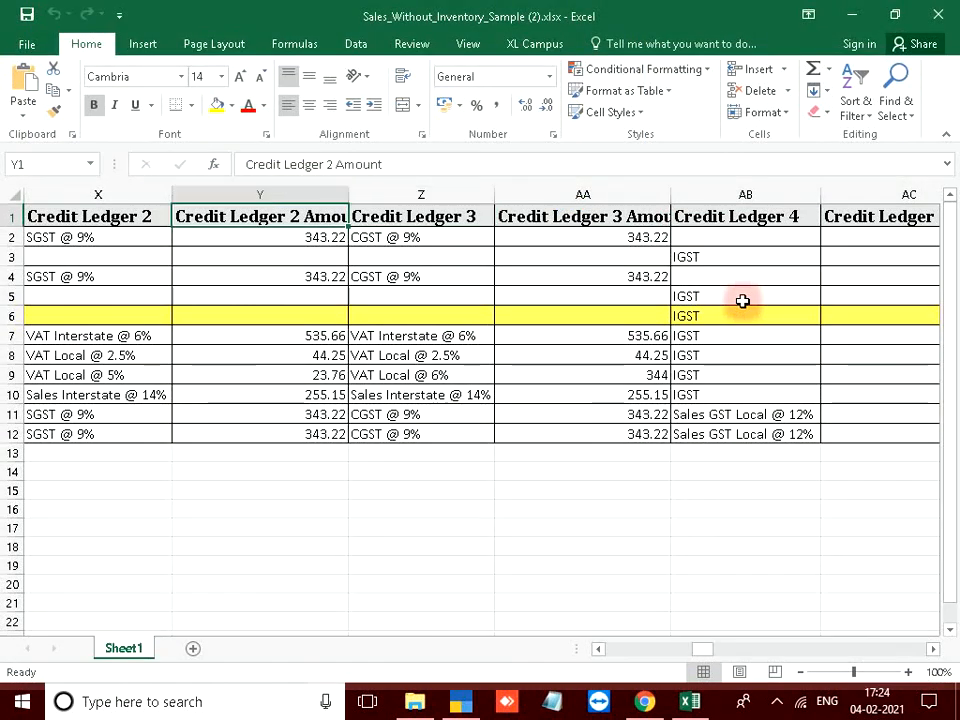
scroll("left", 3)
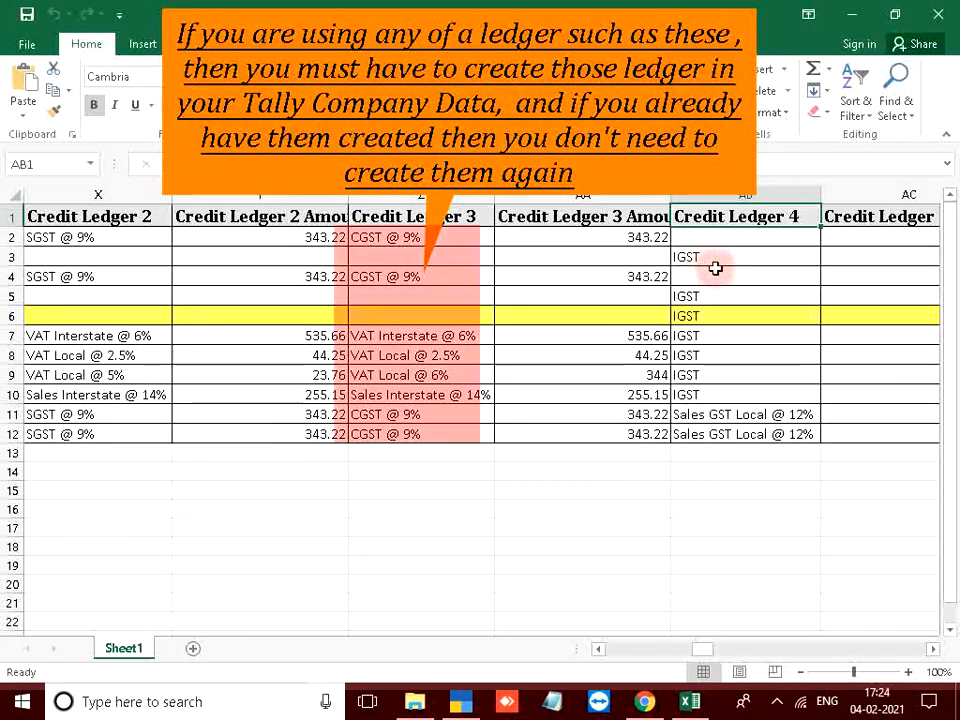
mouse_move(759, 266)
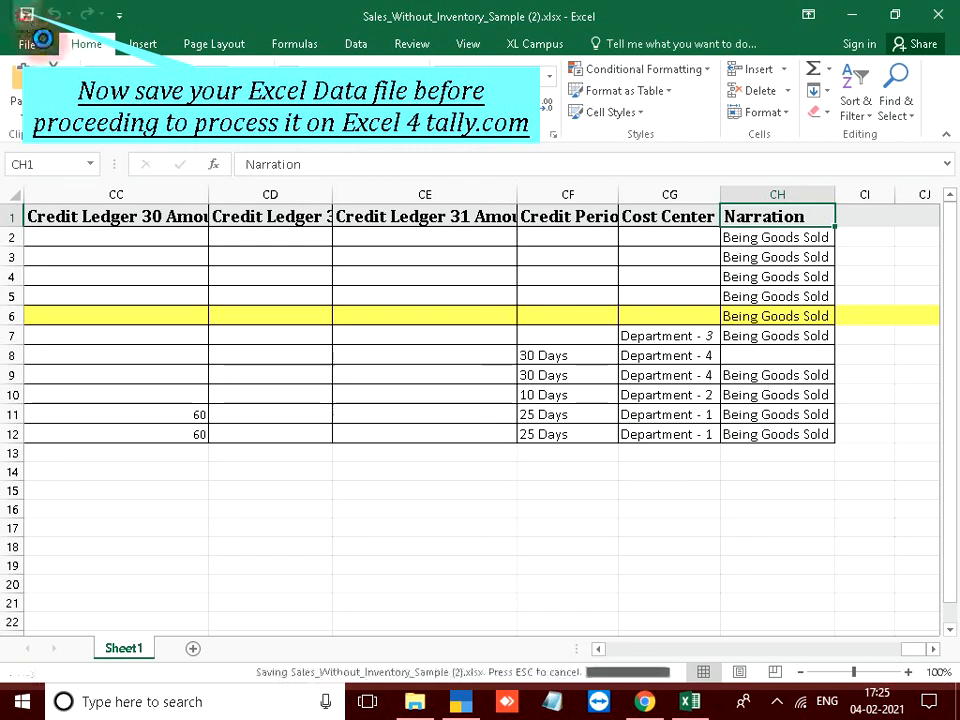
mouse_move(645, 701)
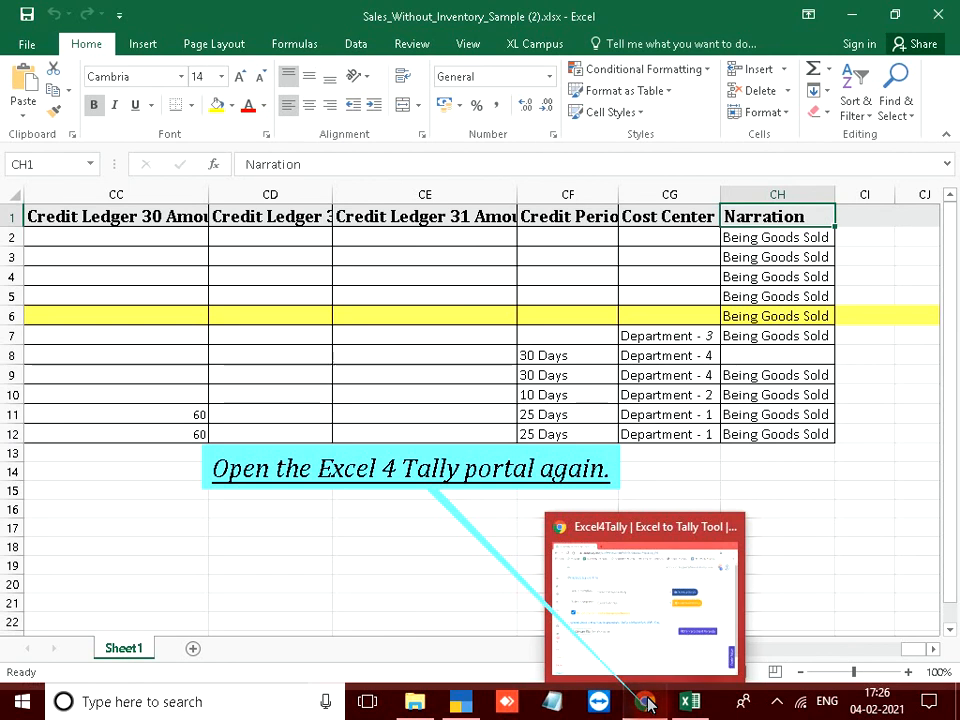
Switch back to the Chrome window showing Excel4Tally's Process Excel File page
left_click(644, 600)
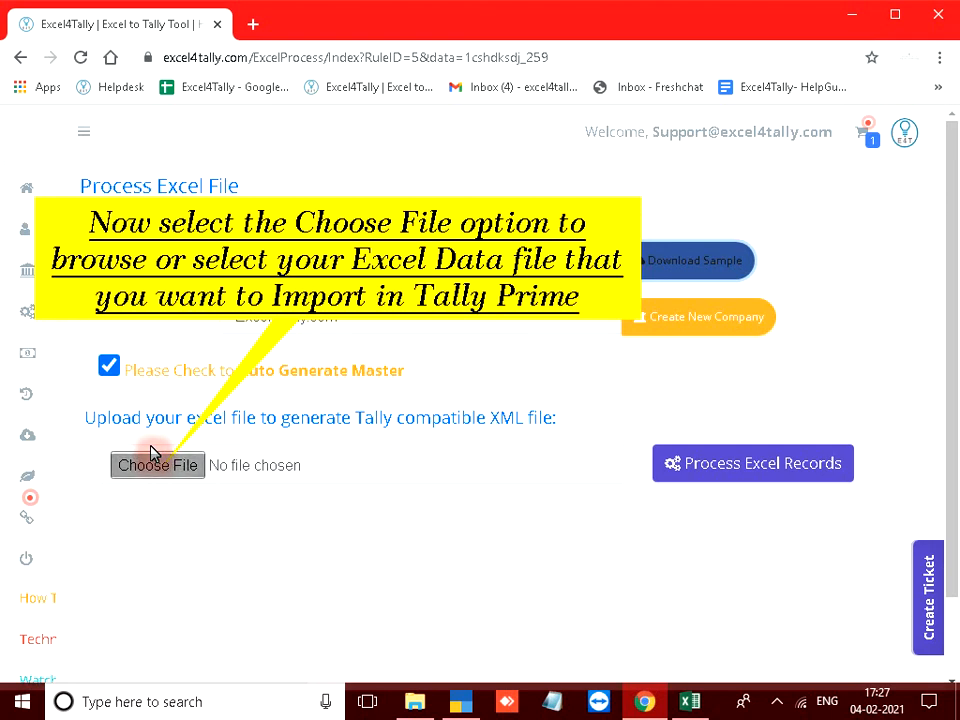
Select Sales_Without_Inventory_Sample (2).xlsx from Downloads as the upload file
left_click(157, 465)
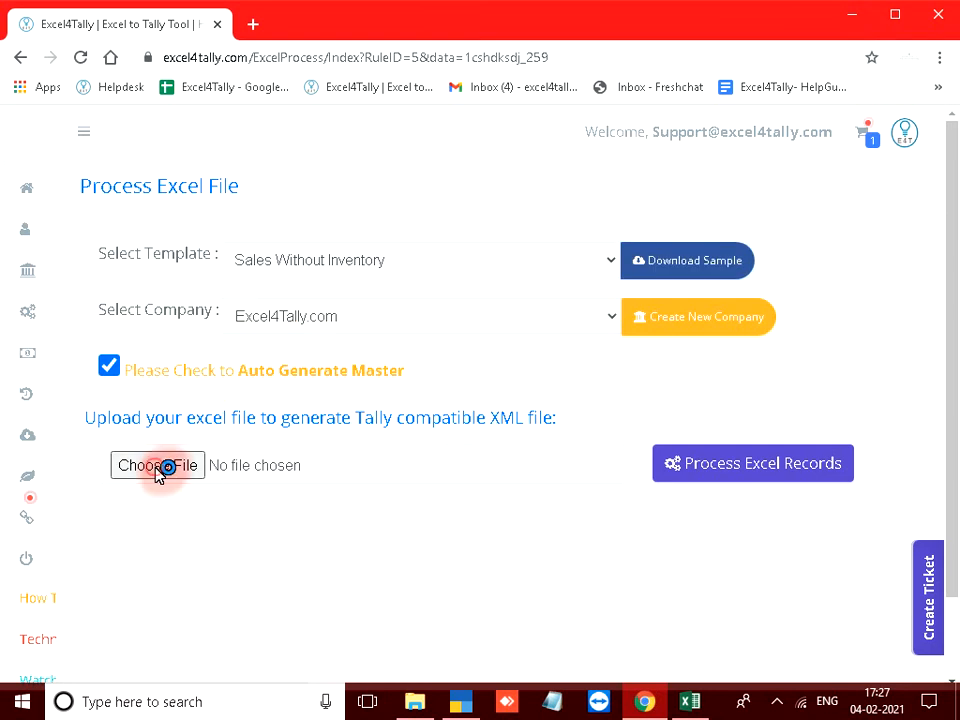
left_click(156, 465)
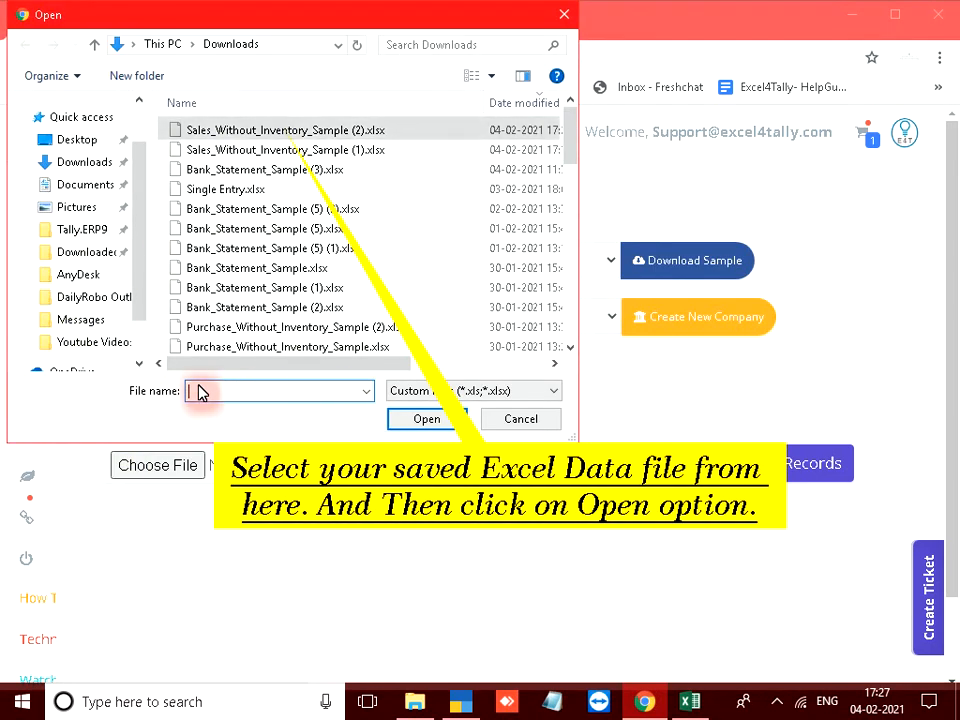
left_click(280, 129)
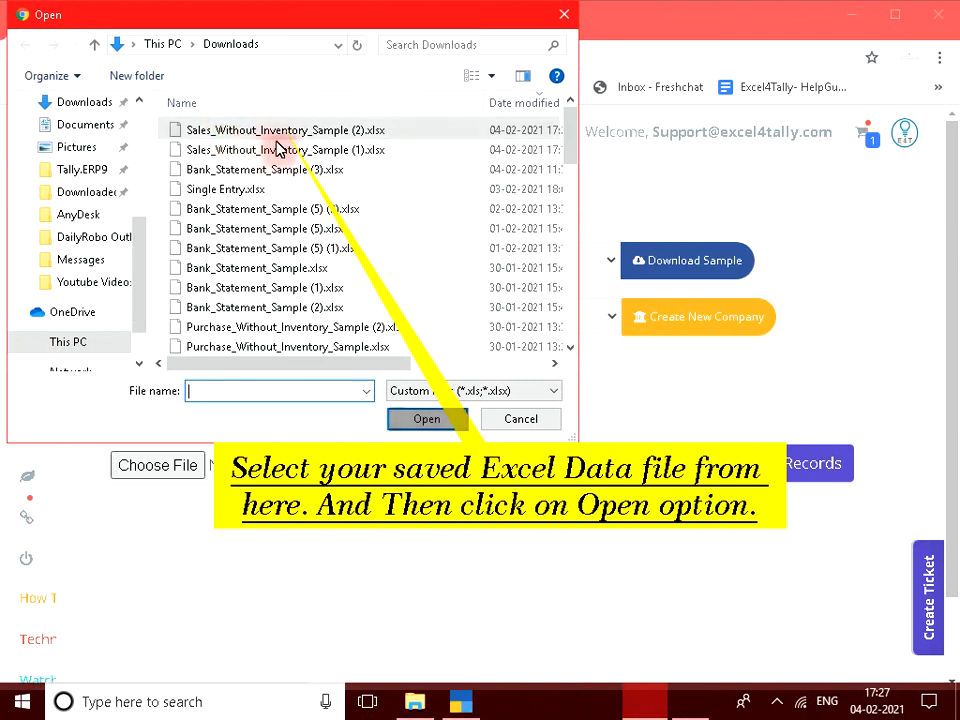
left_click(278, 129)
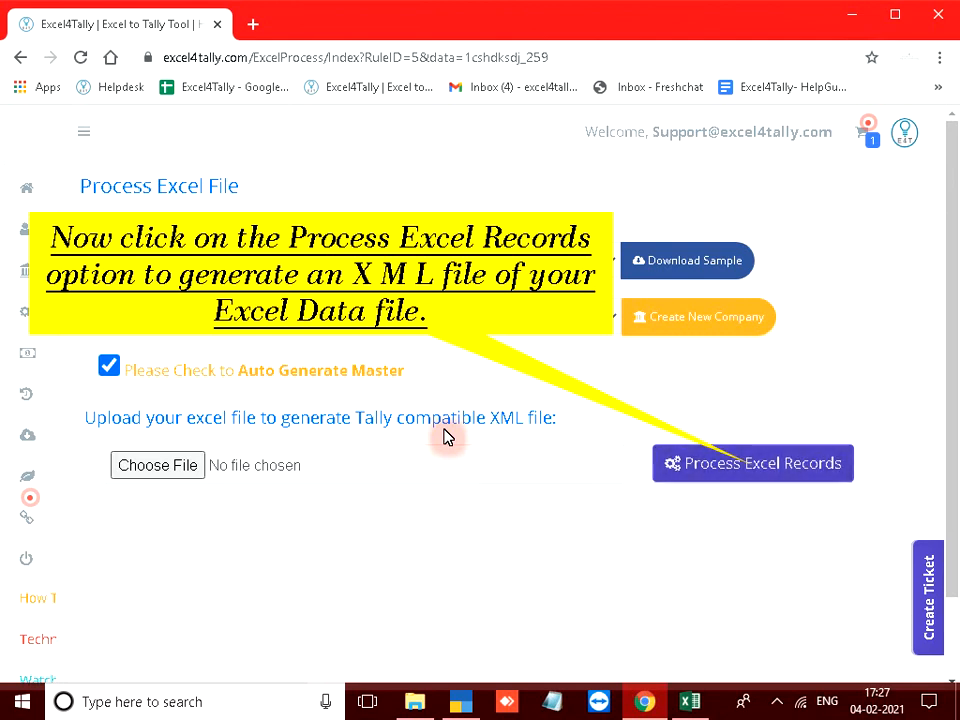
Process the Excel records so Excel4Tally generates and downloads the XML file
left_click(752, 463)
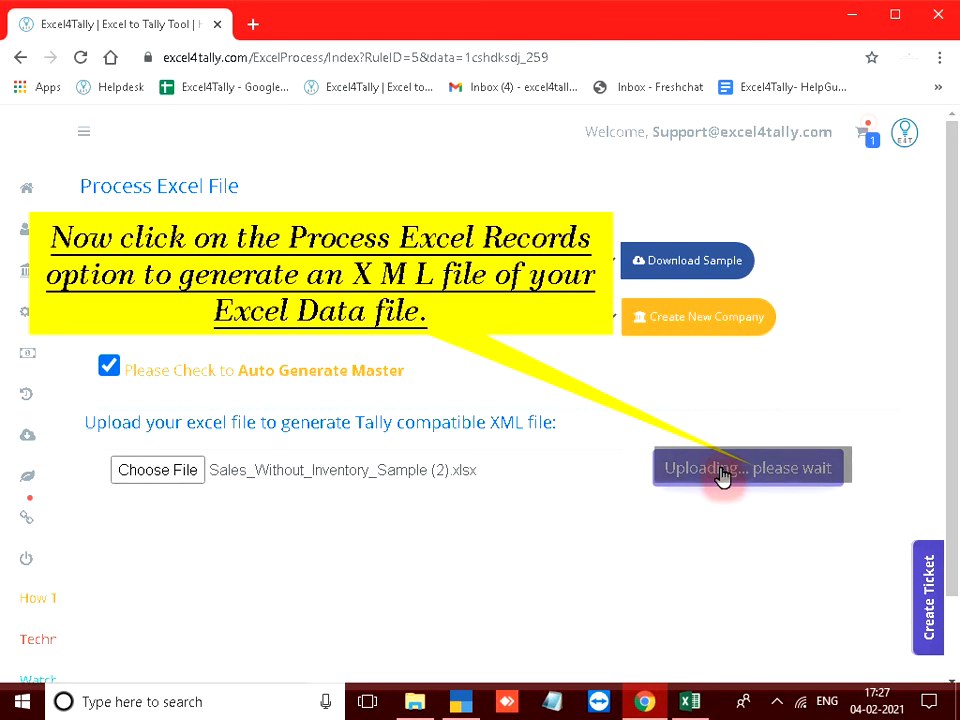
left_click(743, 463)
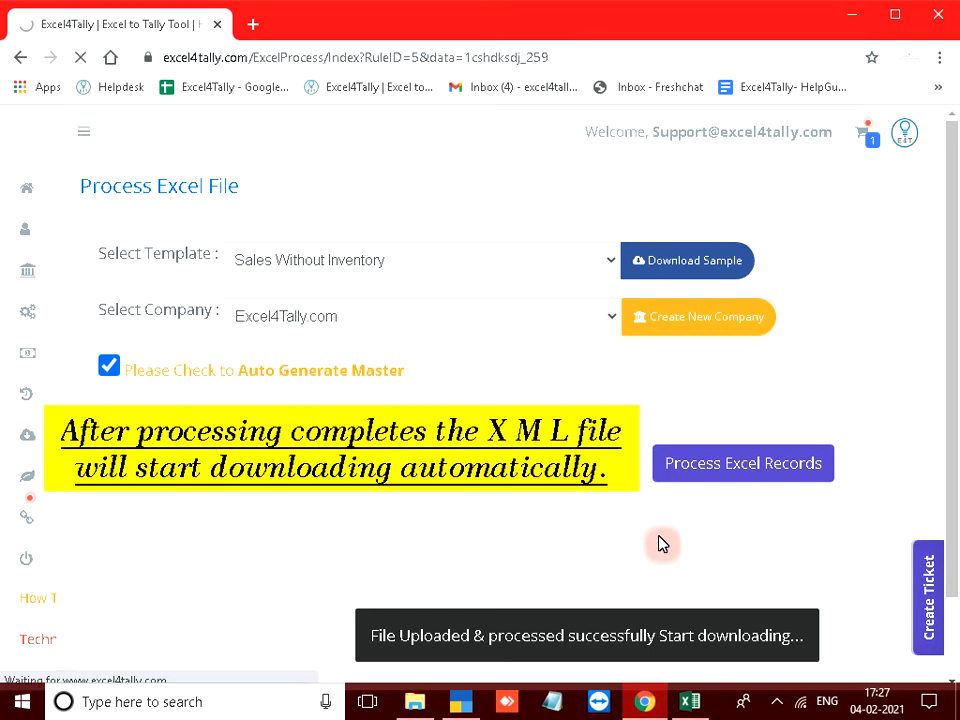
mouse_move(472, 630)
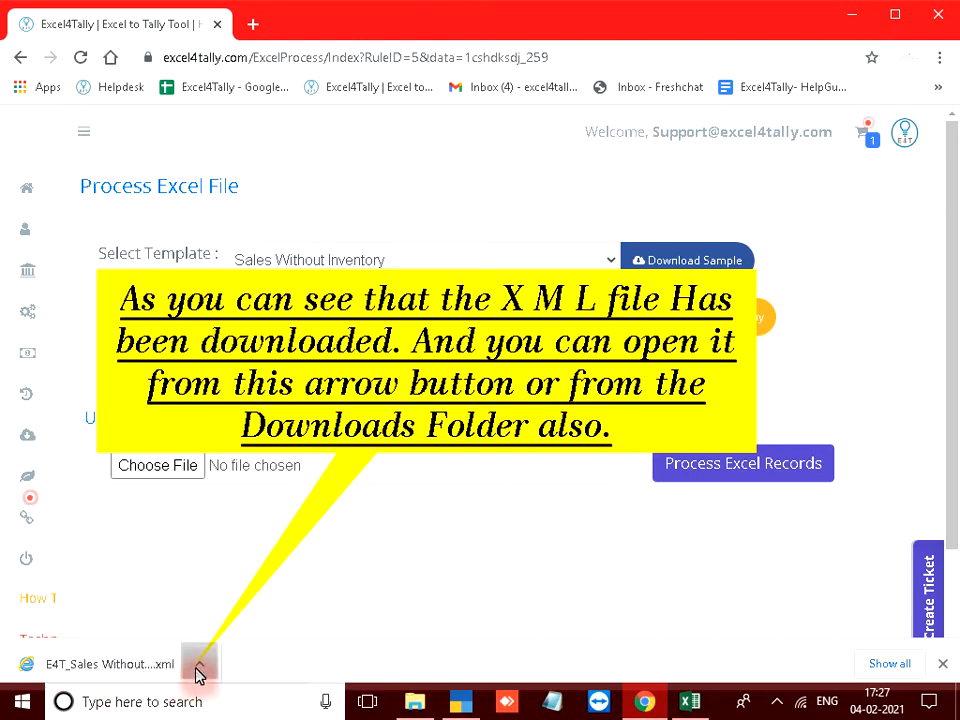
left_click(199, 664)
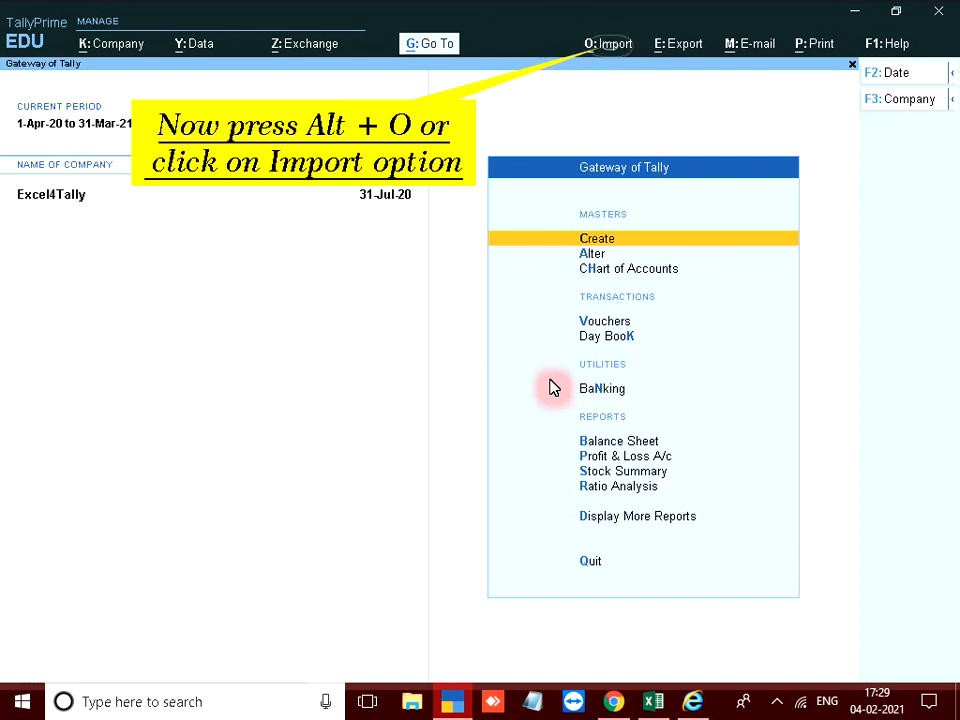
Open TallyPrime's Import menu and choose Transactions
left_click(609, 43)
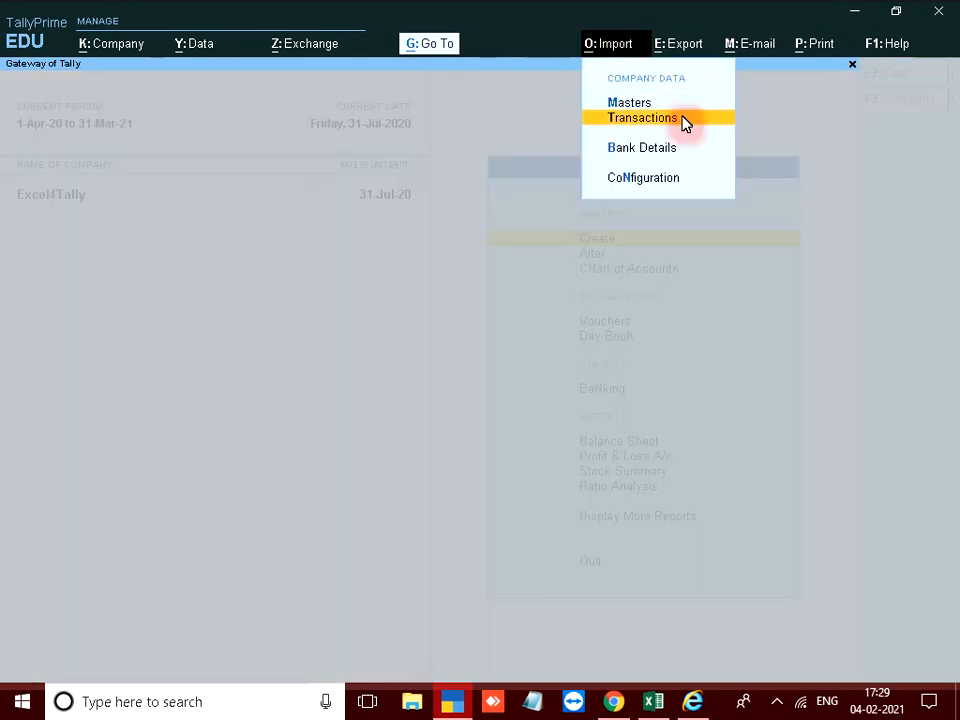
left_click(642, 117)
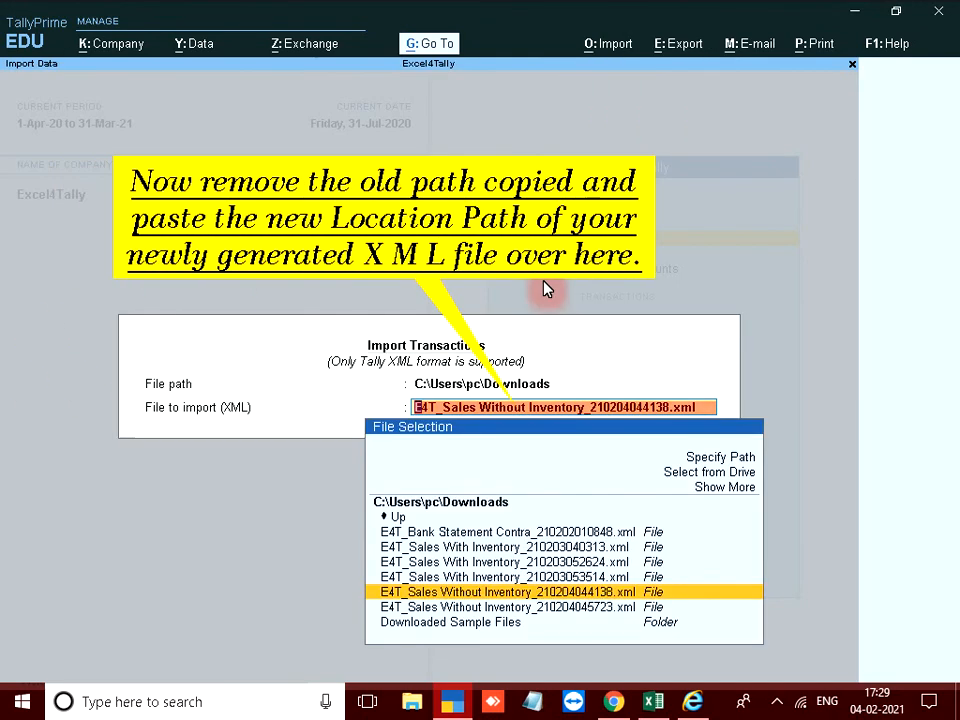